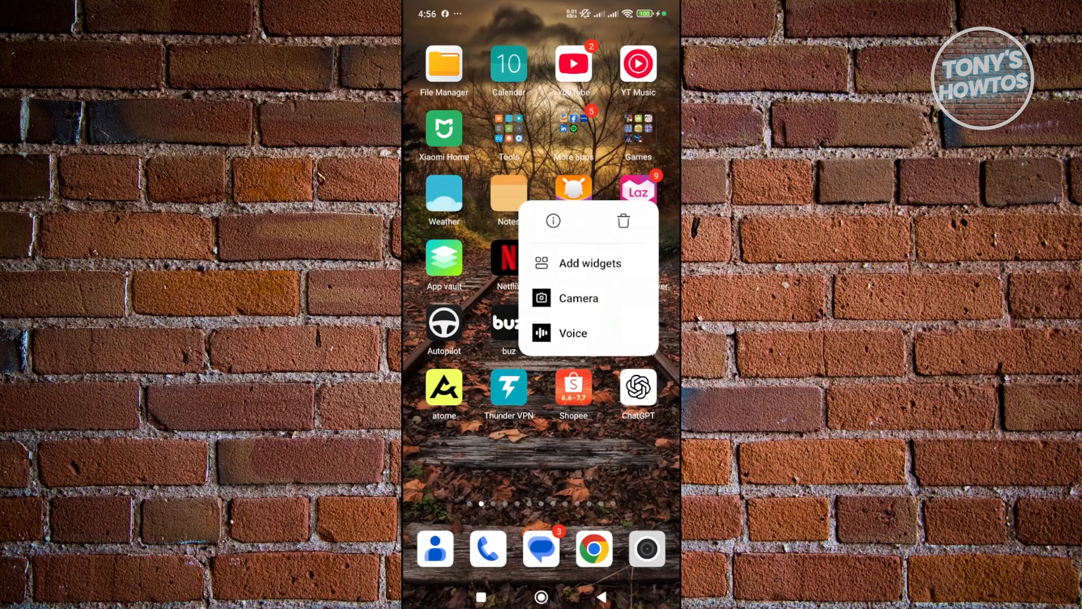
Clear the ChatGPT app's cache from its App info page and confirm with OK.
{"action": "left_click", "coordinate": [552, 221]}
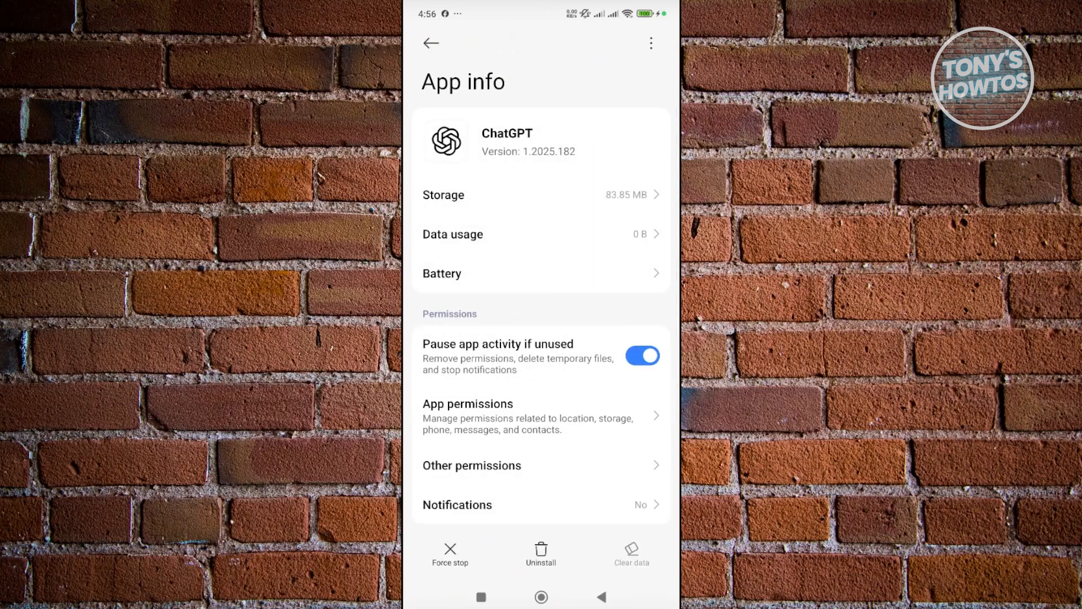
{"action": "left_click", "coordinate": [630, 553]}
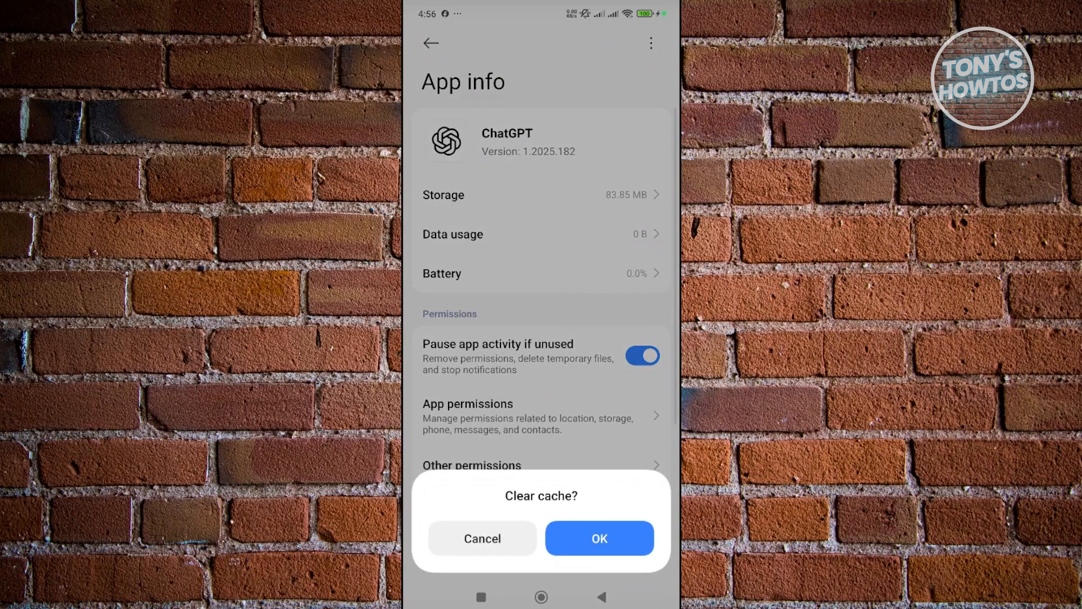
{"action": "left_click", "coordinate": [598, 537]}
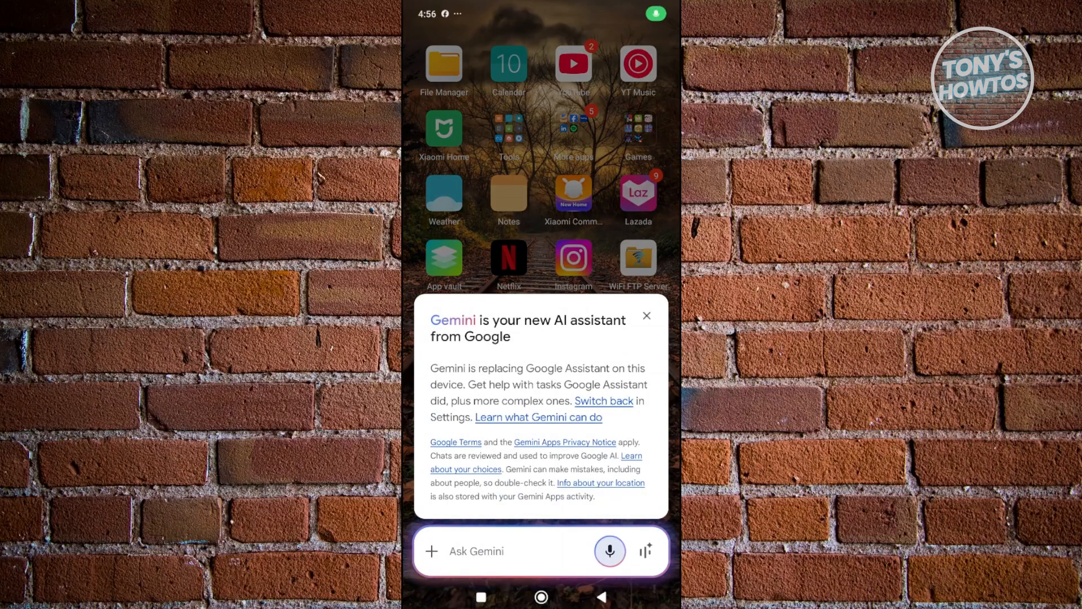
Close the Gemini introduction card with its X button.
{"action": "left_click", "coordinate": [646, 316]}
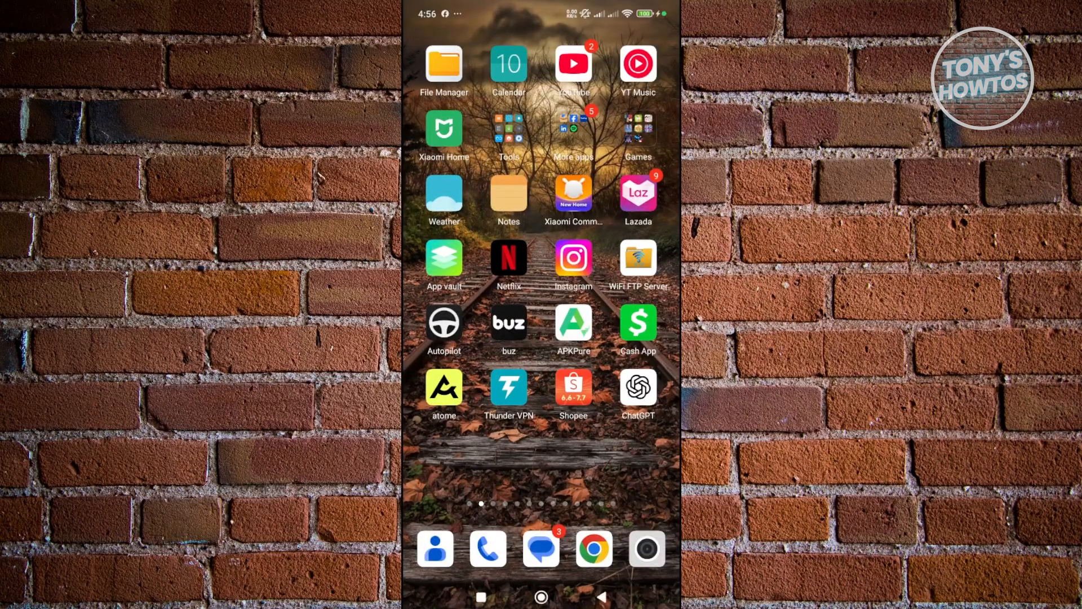
{"action": "scroll", "scroll_direction": "left", "scroll_amount": 3}
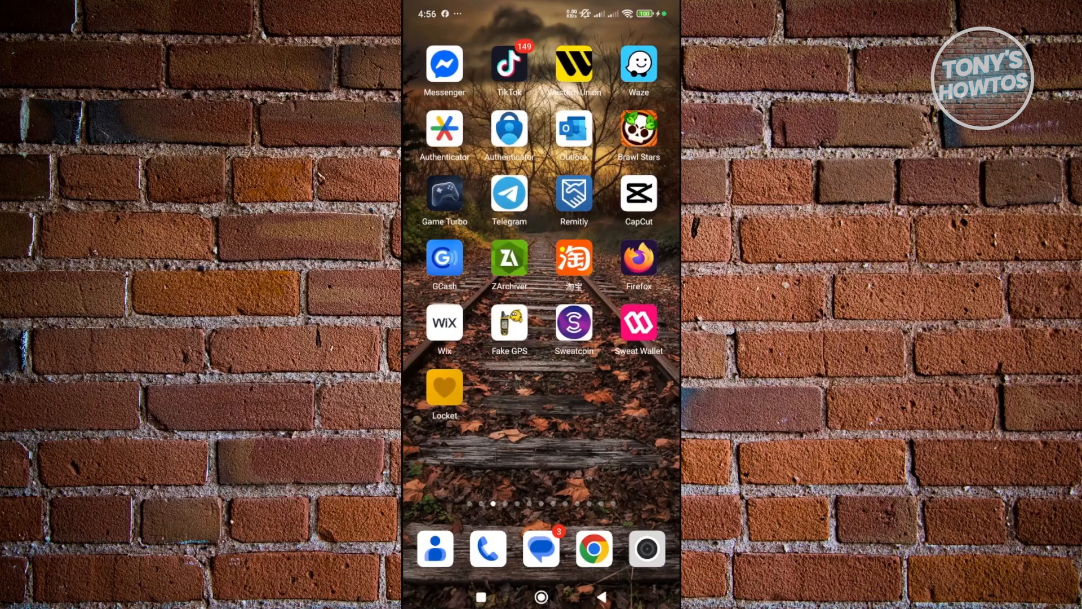
{"action": "scroll", "scroll_direction": "left", "scroll_amount": 3}
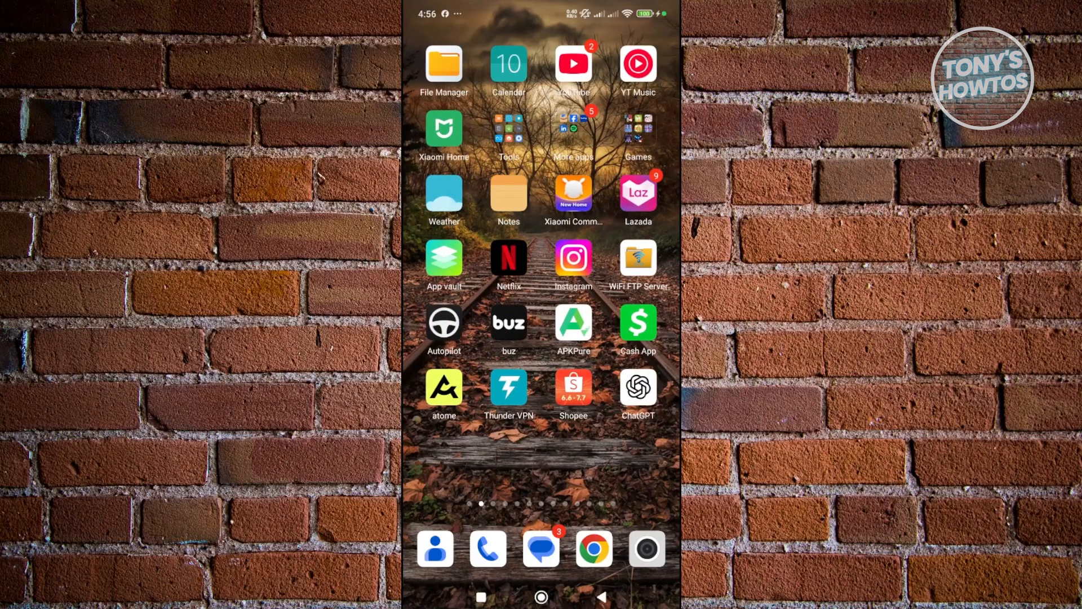